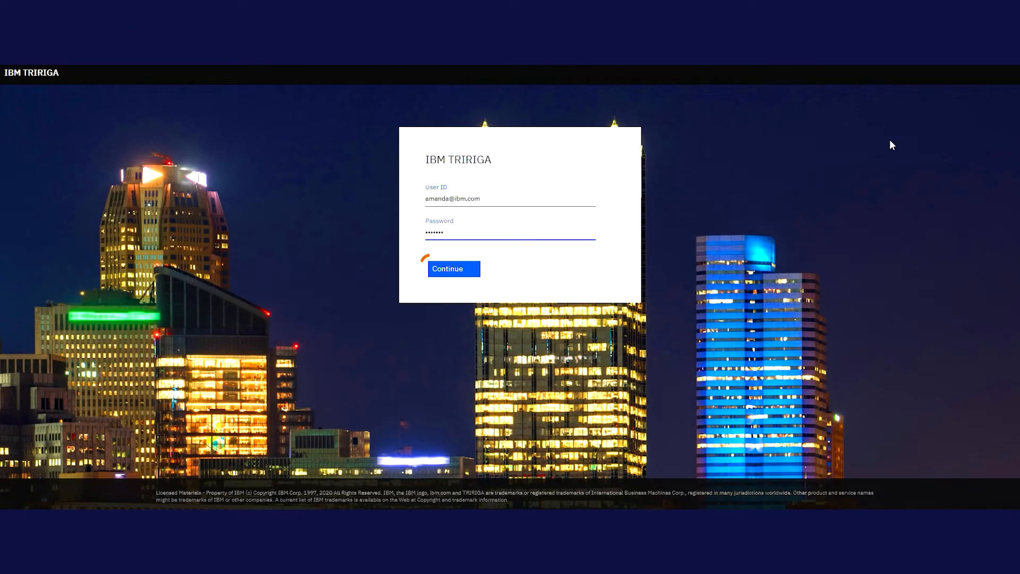
# Sign in to Workplace Services and reach the Move Me room search
pyautogui.click(454, 269)
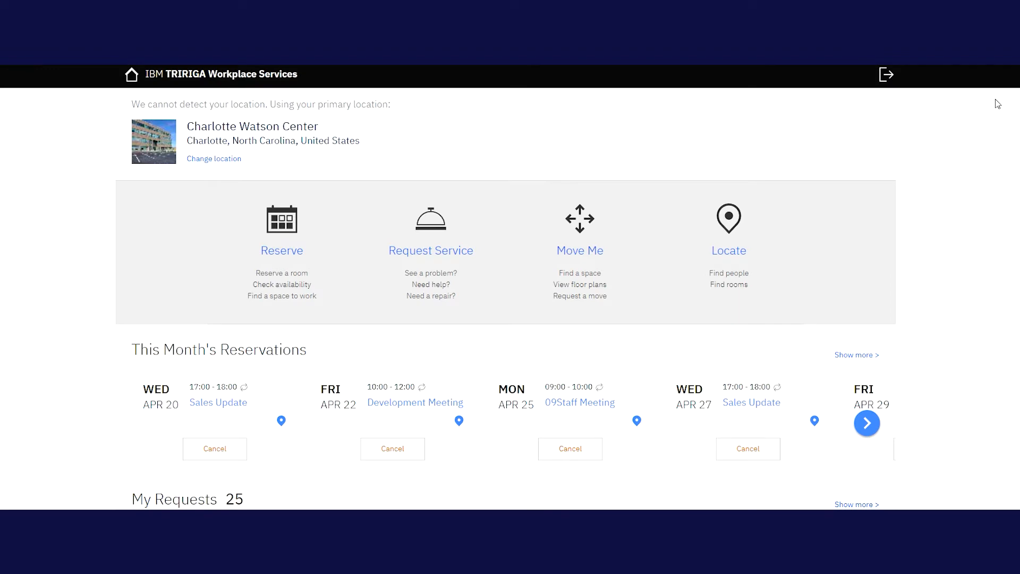
pyautogui.moveTo(579, 241)
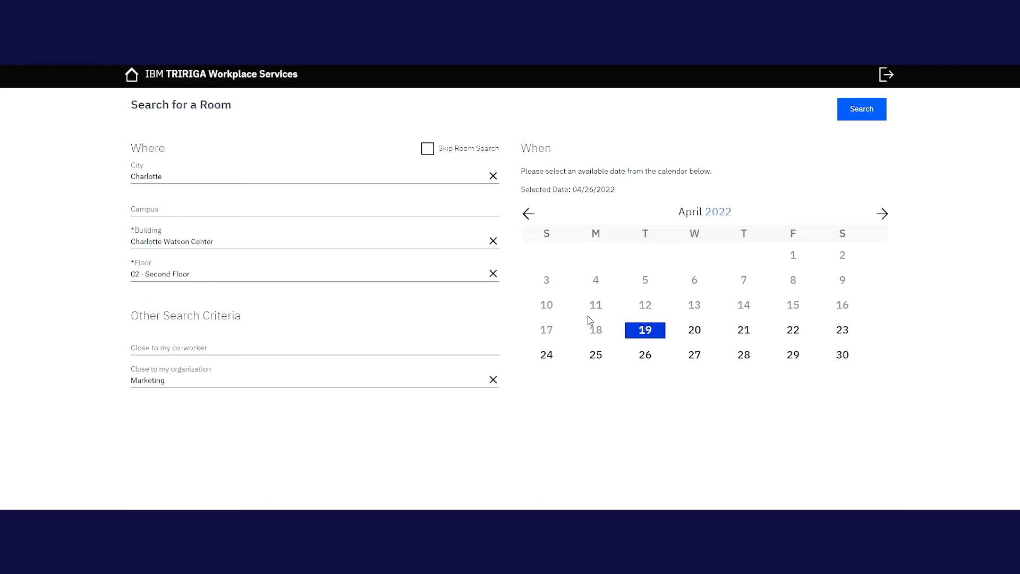
# Target Charlotte Watson Center, 01 - First Floor, clearing the prefilled city
pyautogui.click(862, 108)
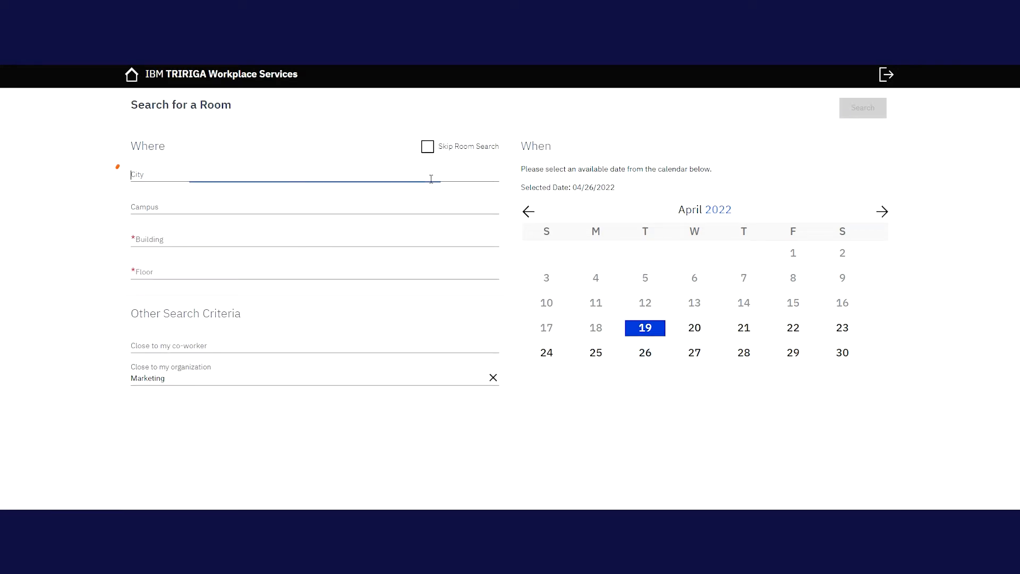
pyautogui.write('charlotte')
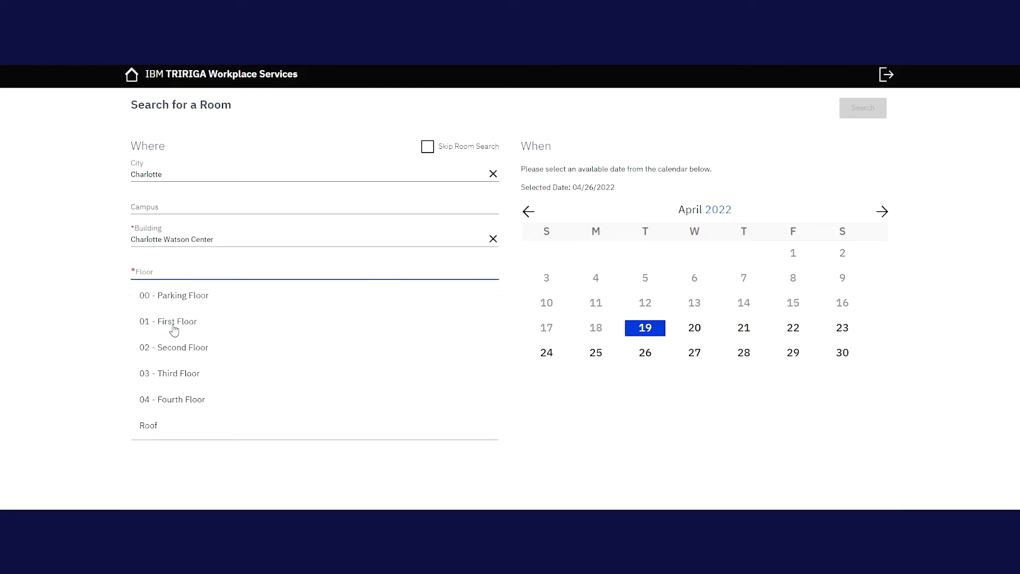
pyautogui.click(168, 320)
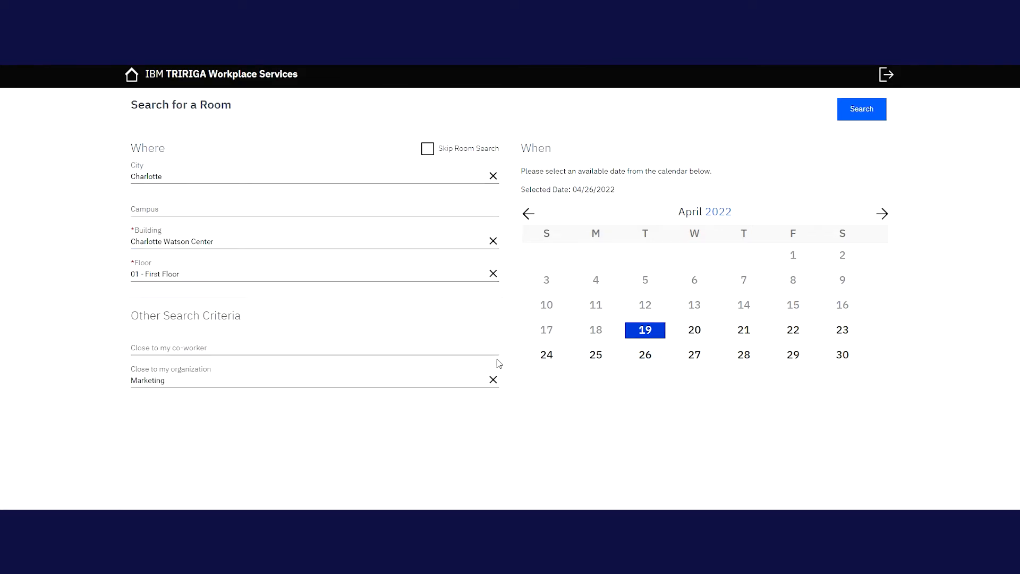
# Choose co-worker Abby Abstractor in Accounting to sit near
pyautogui.click(312, 349)
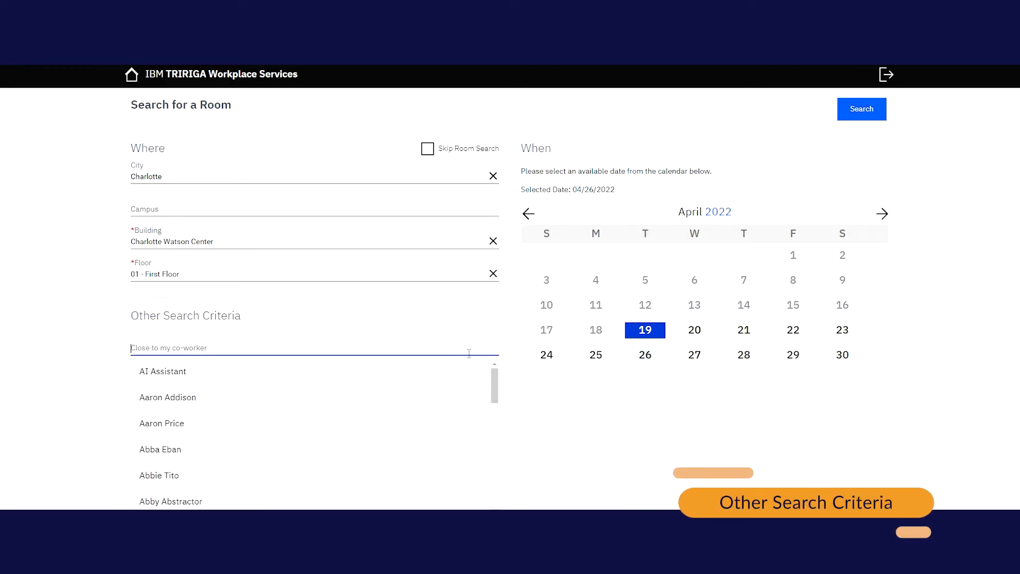
pyautogui.write('abby')
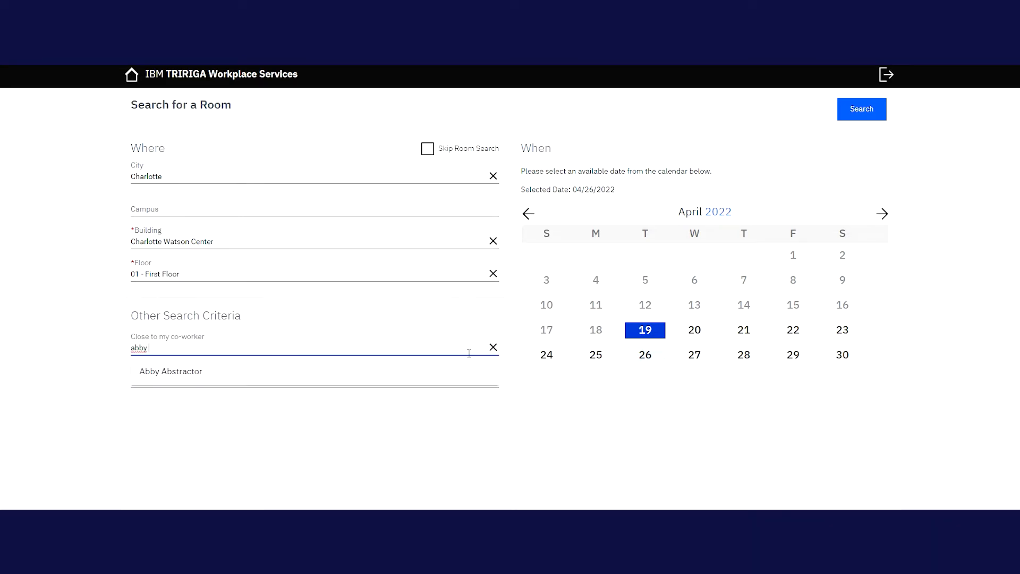
pyautogui.click(170, 371)
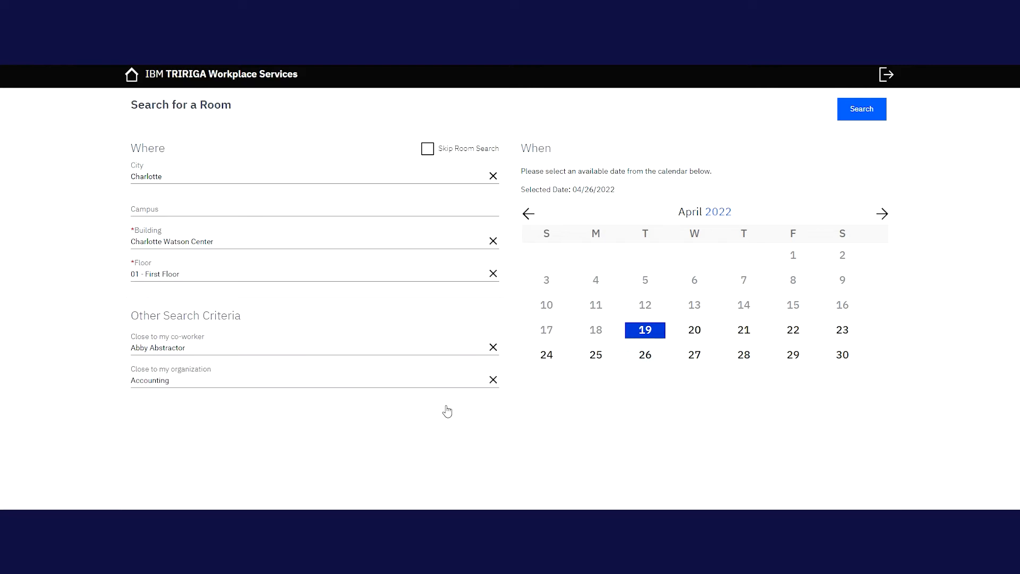
pyautogui.moveTo(831, 215)
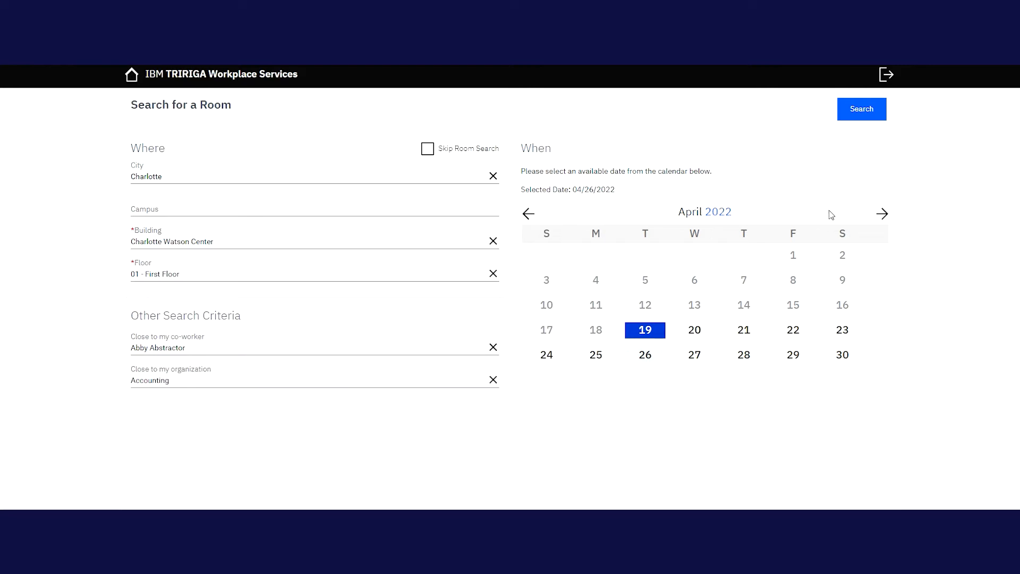
# Set the move date to 05/31/2022
pyautogui.click(883, 213)
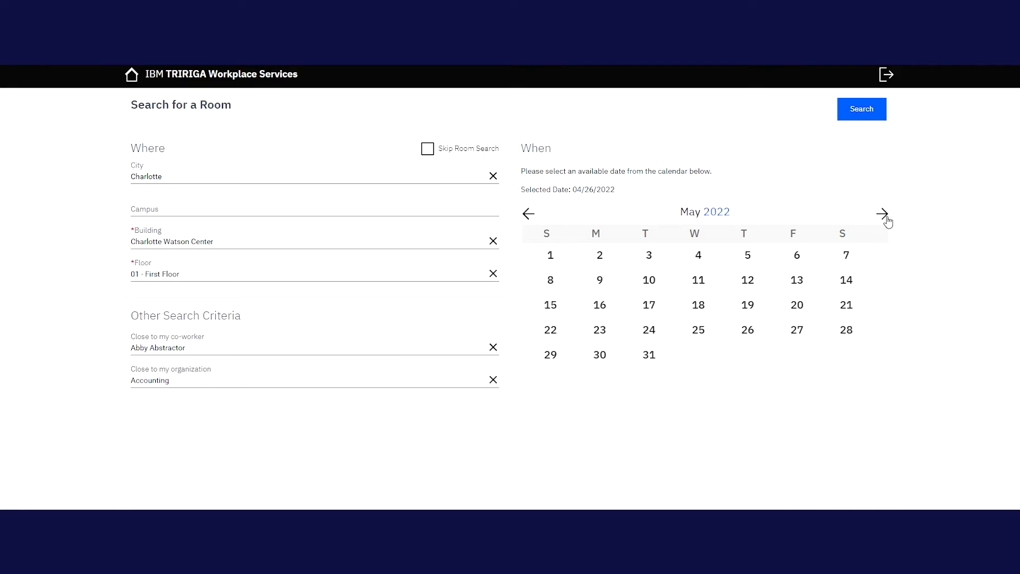
pyautogui.click(883, 214)
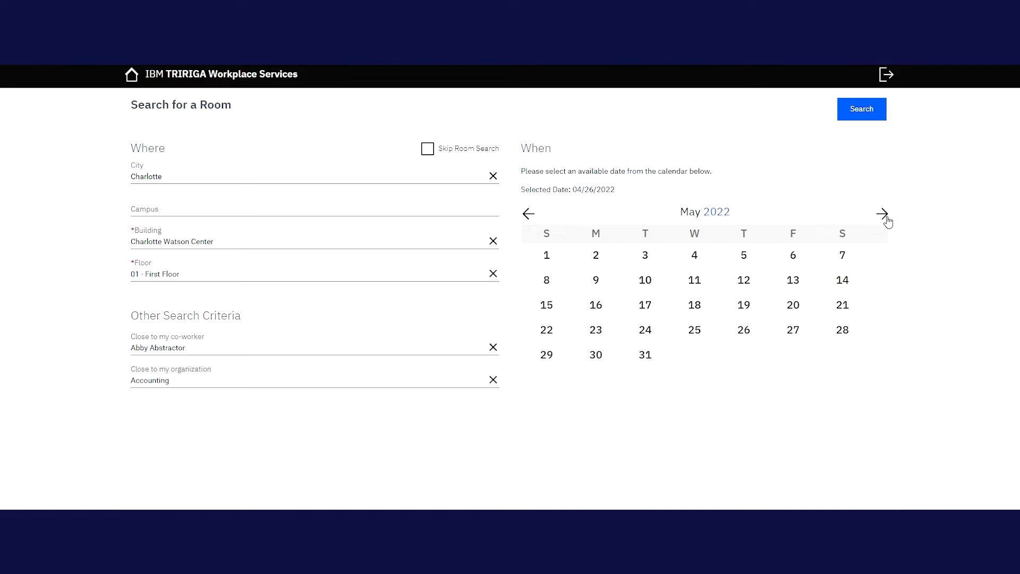
pyautogui.moveTo(883, 256)
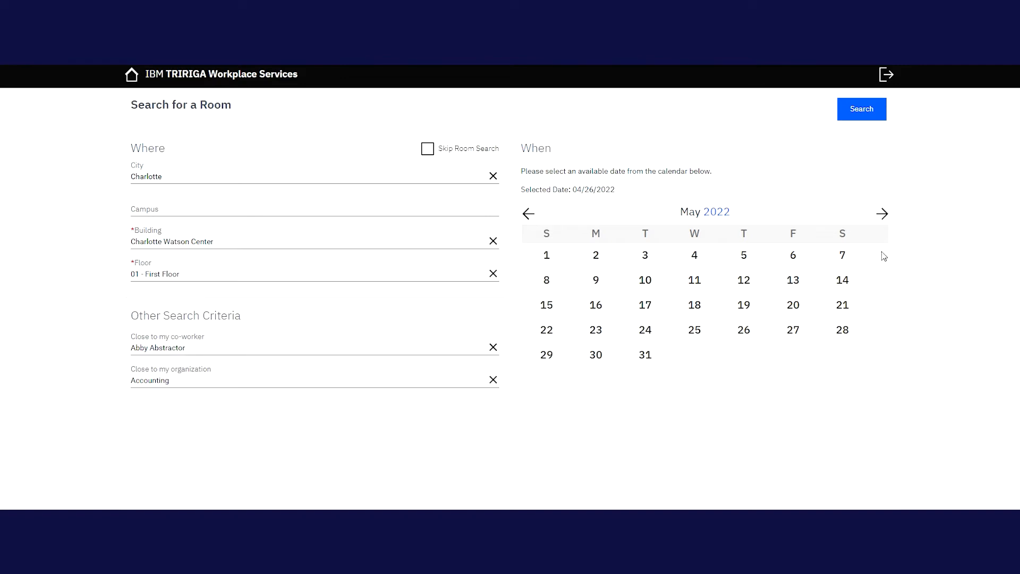
pyautogui.click(644, 355)
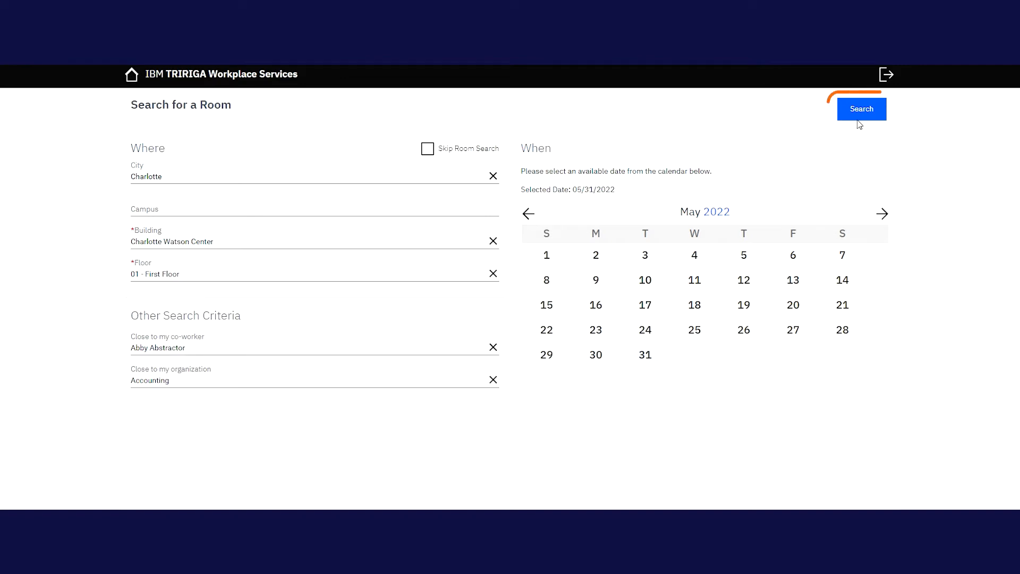
# Search available rooms, review the list and floor plan, and choose workstation 01-AP11
pyautogui.click(860, 108)
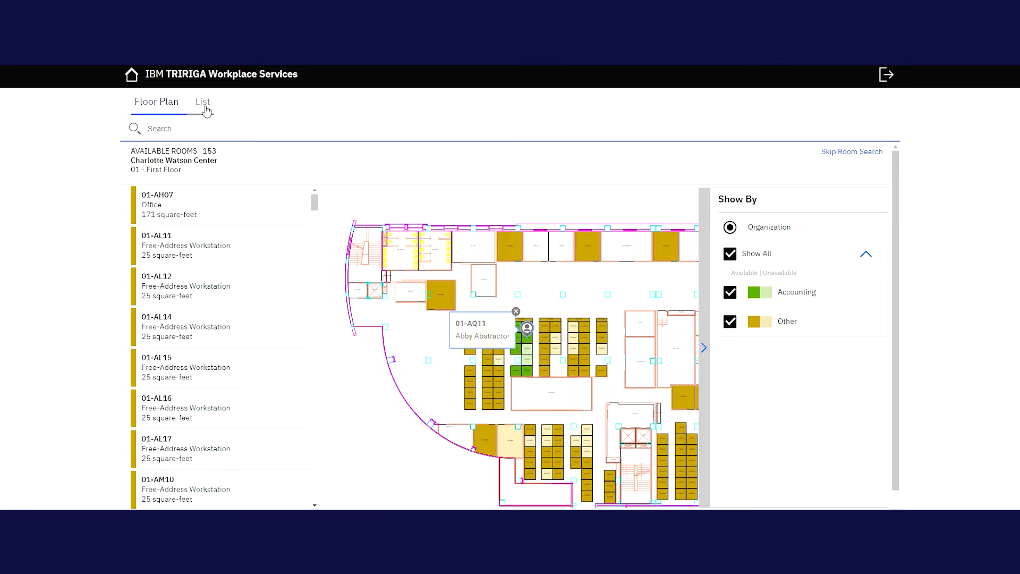
pyautogui.click(202, 102)
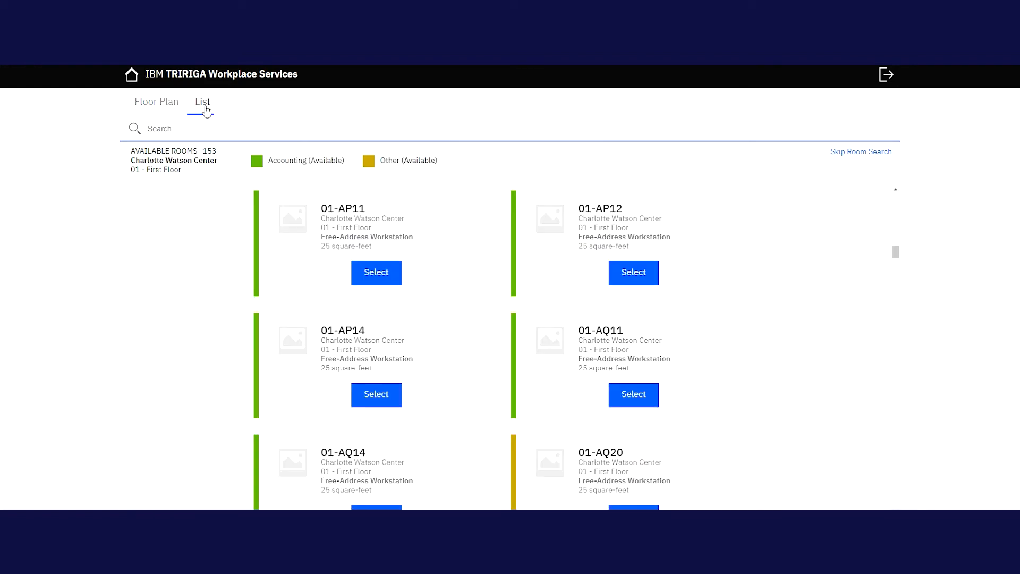
pyautogui.scroll(-3)
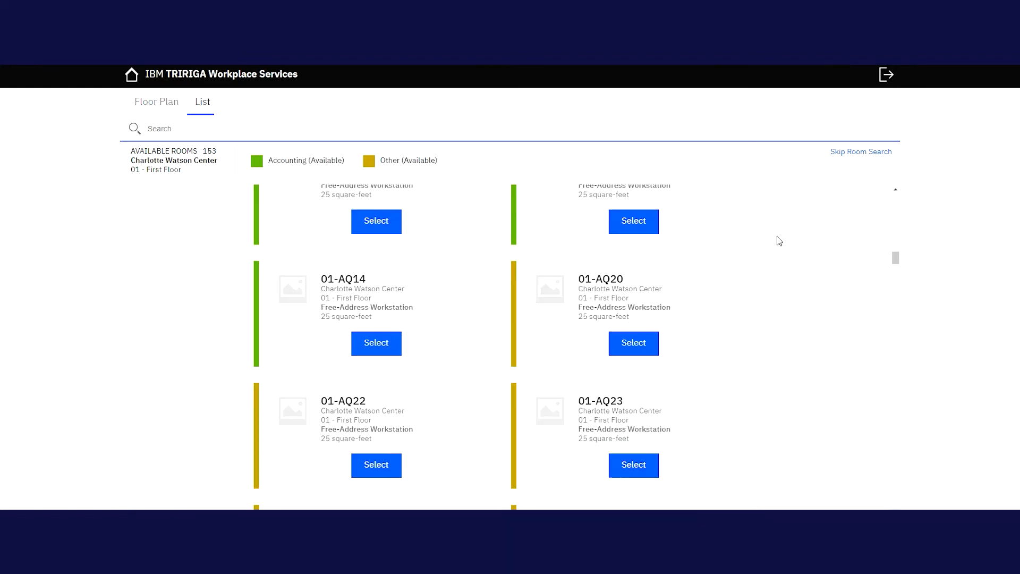
pyautogui.scroll(-3)
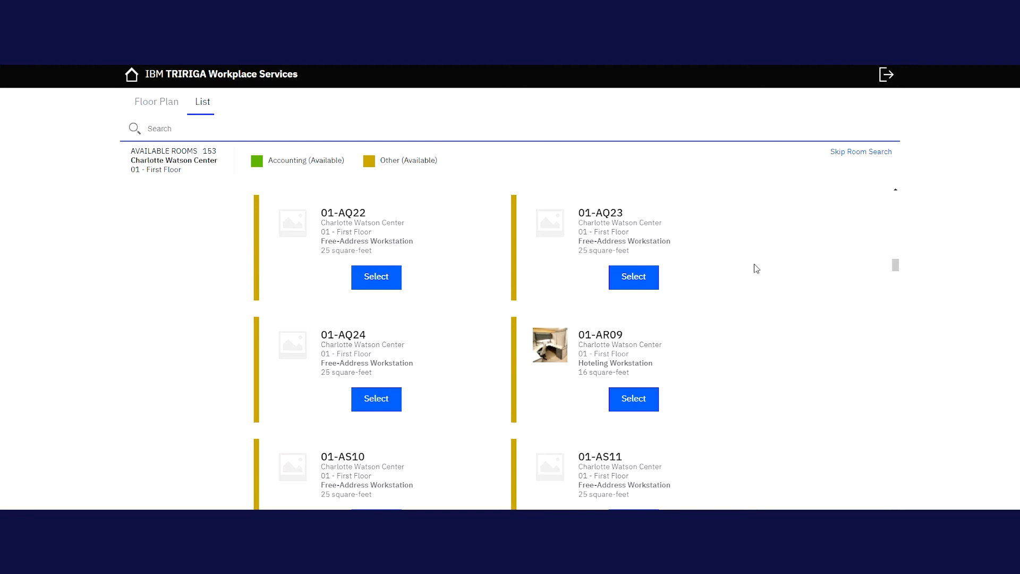
pyautogui.click(156, 102)
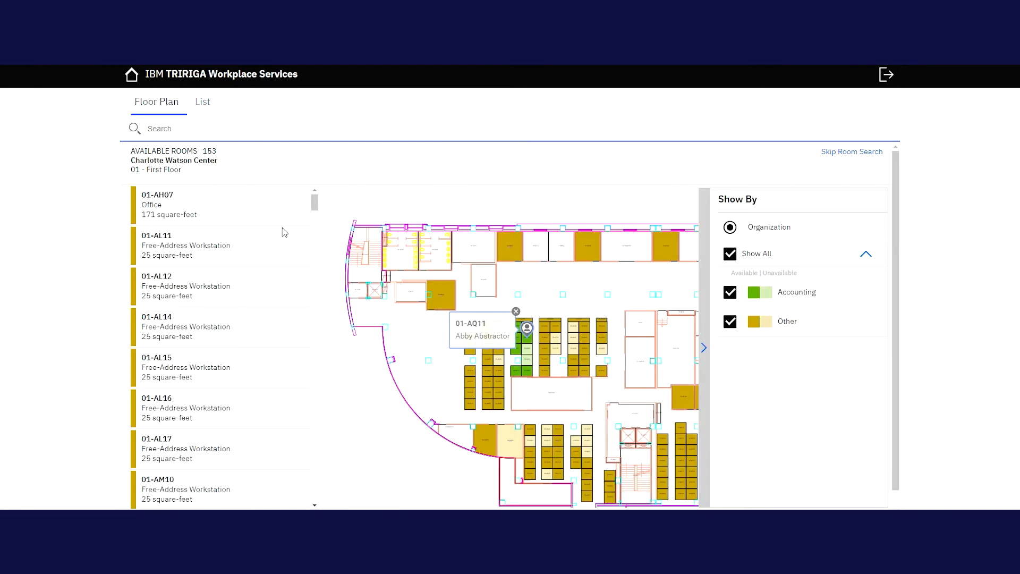
pyautogui.scroll(-3)
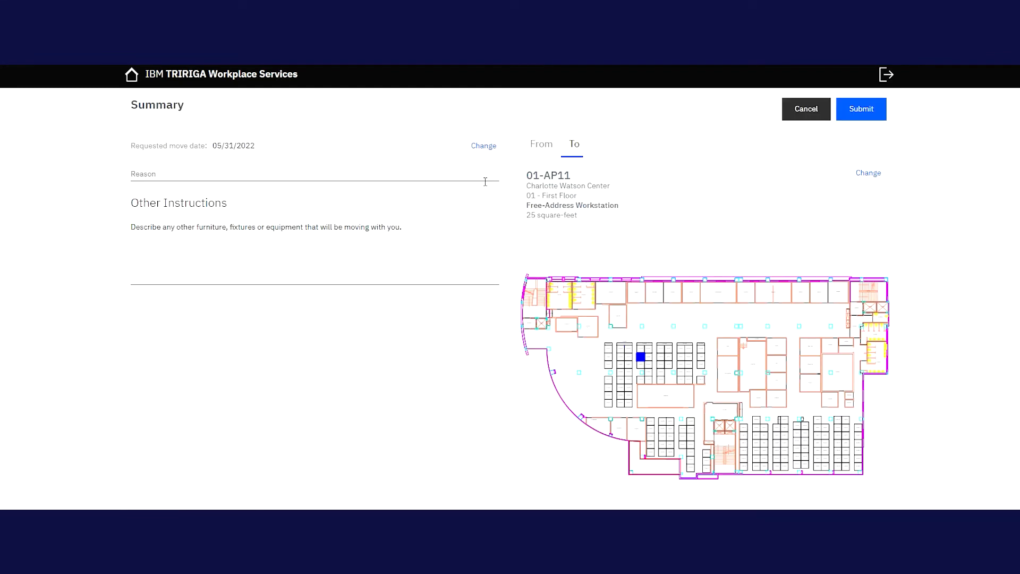
# Submit the move to 01-AP11 with reason Department Change and a standing-desk note
pyautogui.click(313, 179)
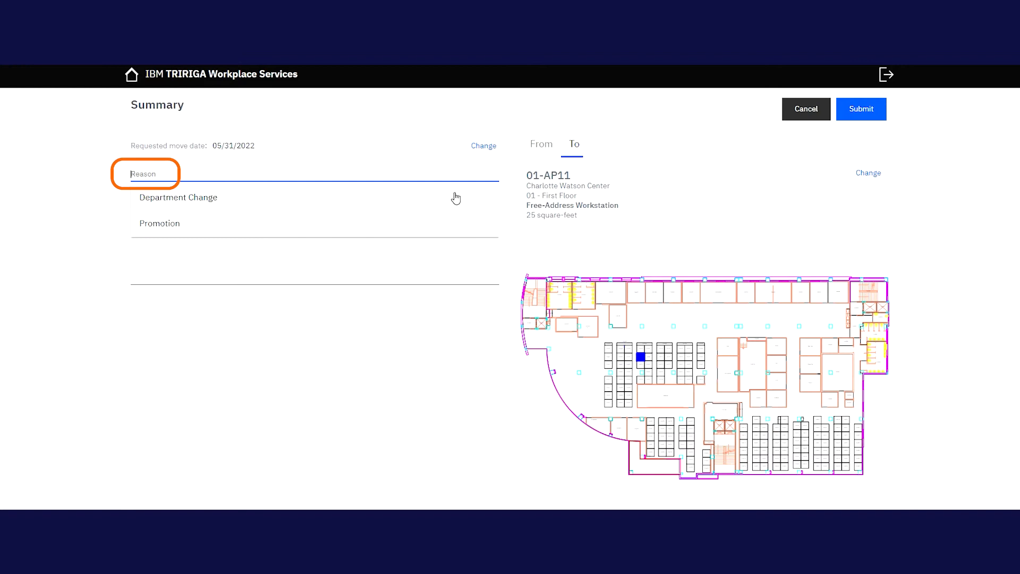
pyautogui.click(177, 198)
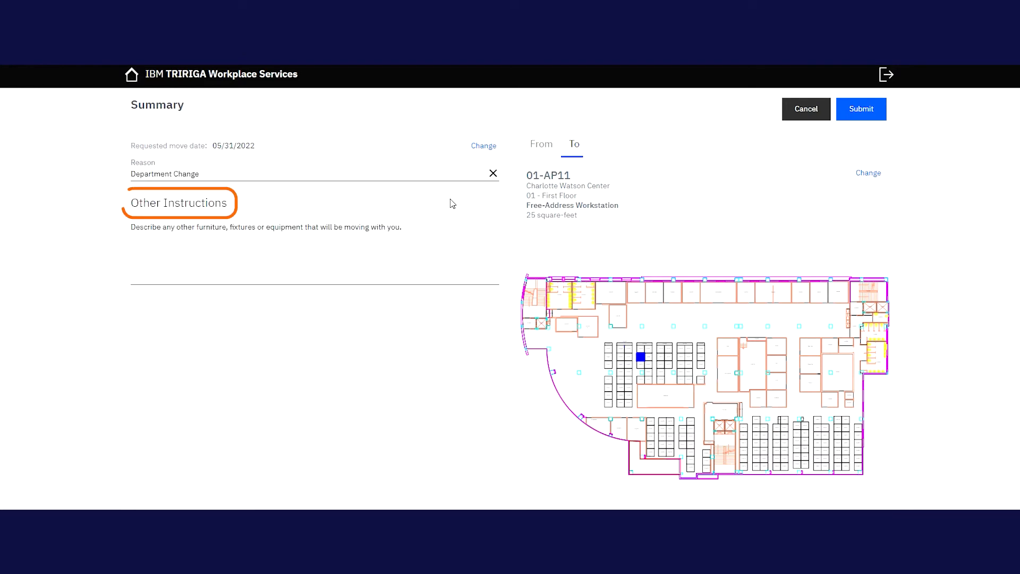
pyautogui.write('Please move standing desk to new station.')
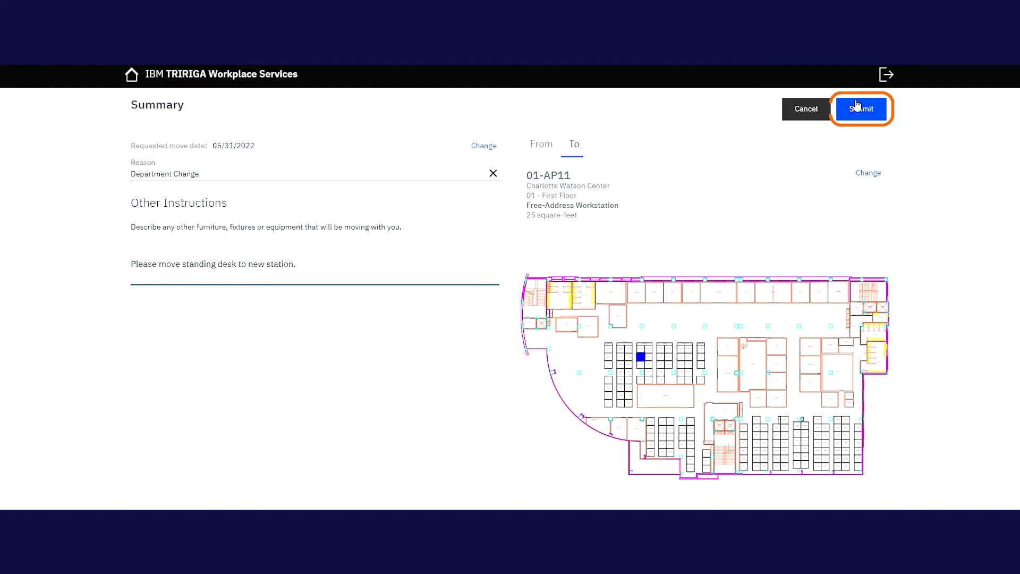
pyautogui.click(859, 109)
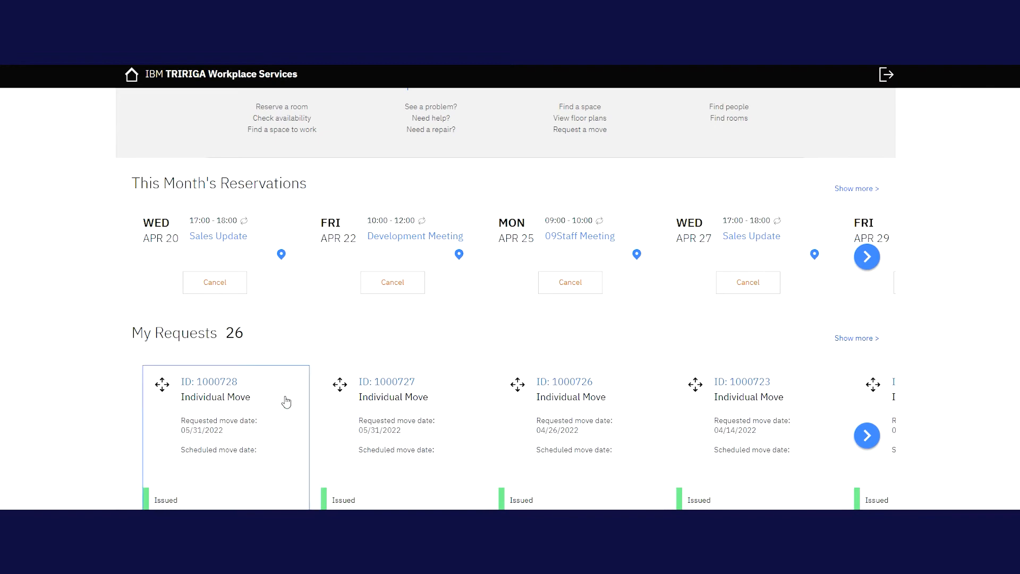
pyautogui.moveTo(280, 396)
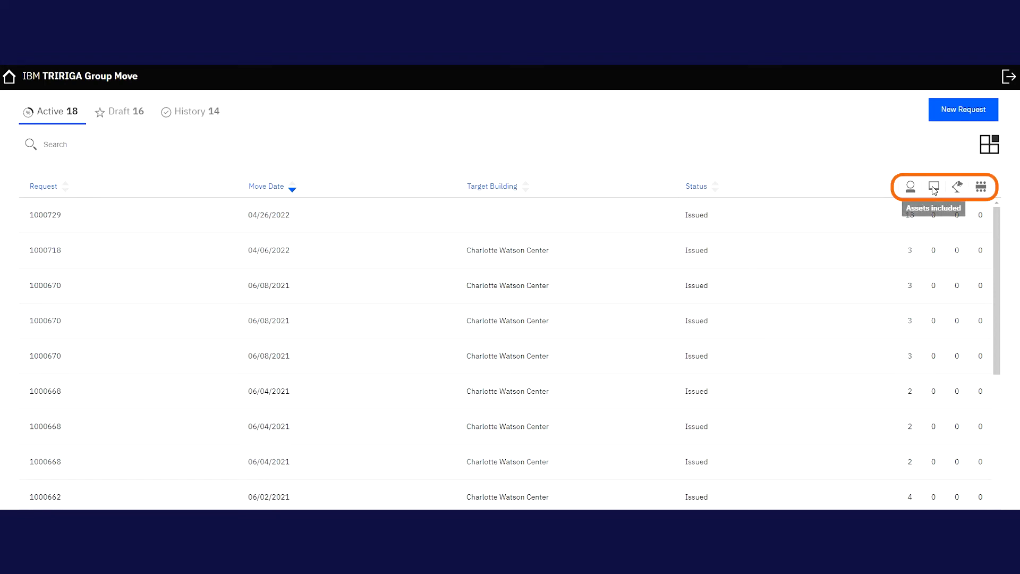
pyautogui.moveTo(957, 188)
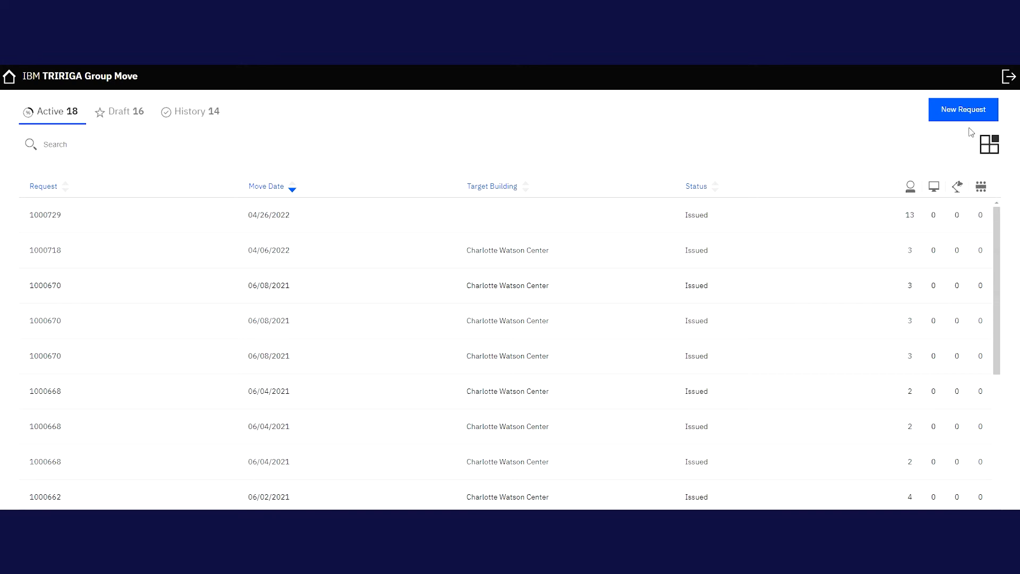
# Start a new group move request filtered to Charlotte Watson Center
pyautogui.click(963, 110)
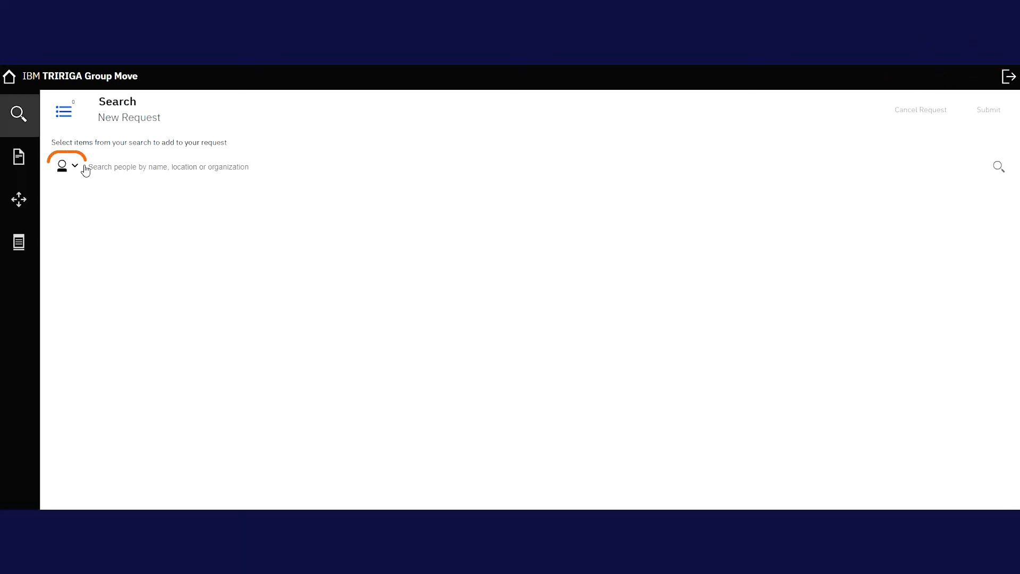
pyautogui.write('charlotte')
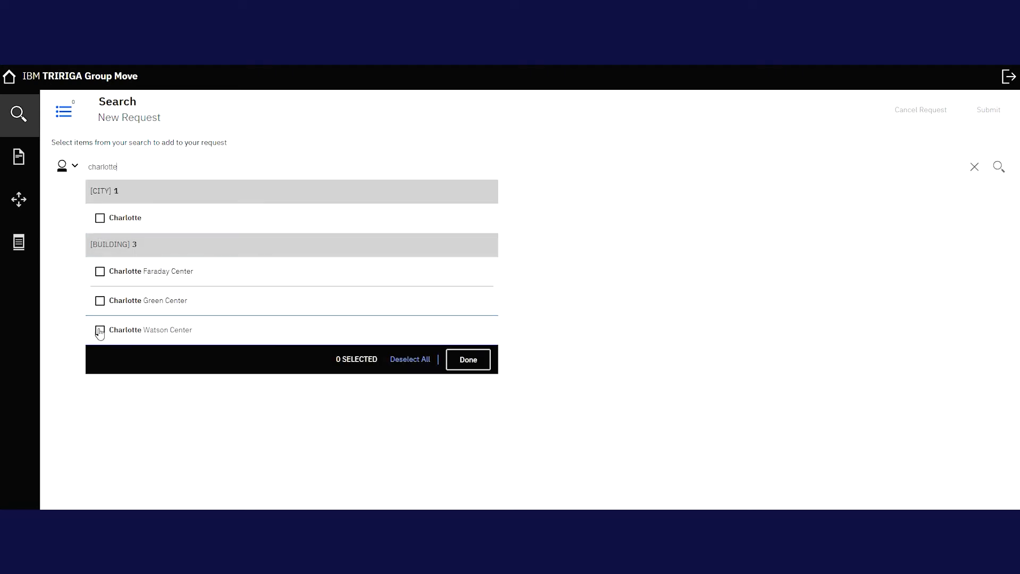
pyautogui.click(100, 330)
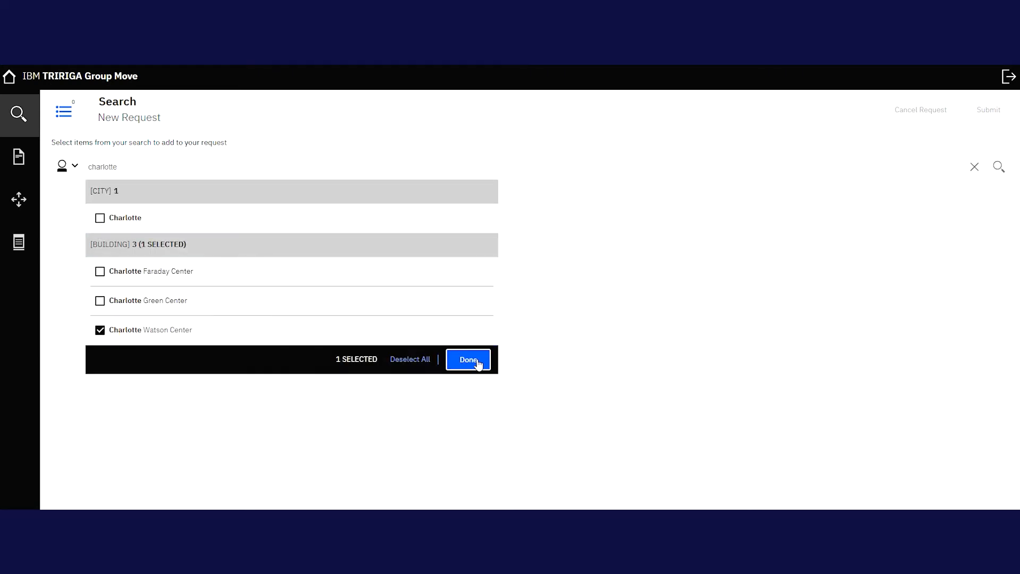
pyautogui.click(468, 360)
pyautogui.write('accounting')
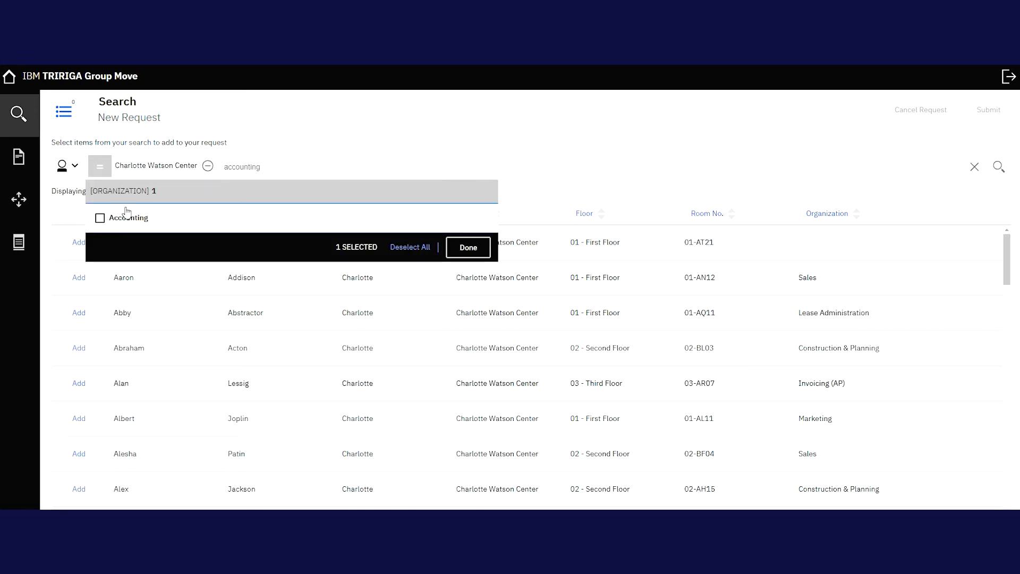
# Narrow to the Accounting organization and add its people to request 1000731
pyautogui.click(467, 248)
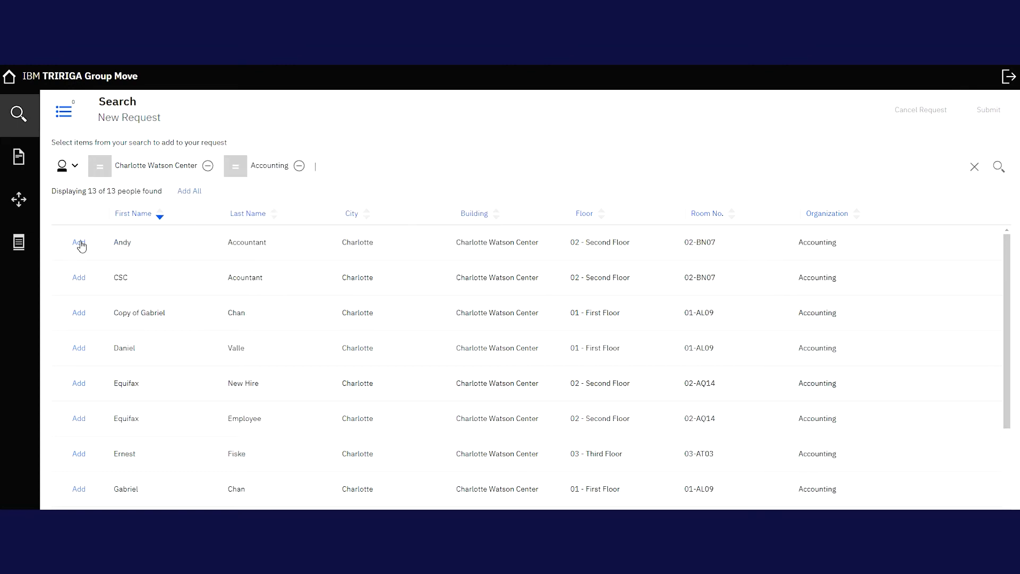
pyautogui.click(79, 242)
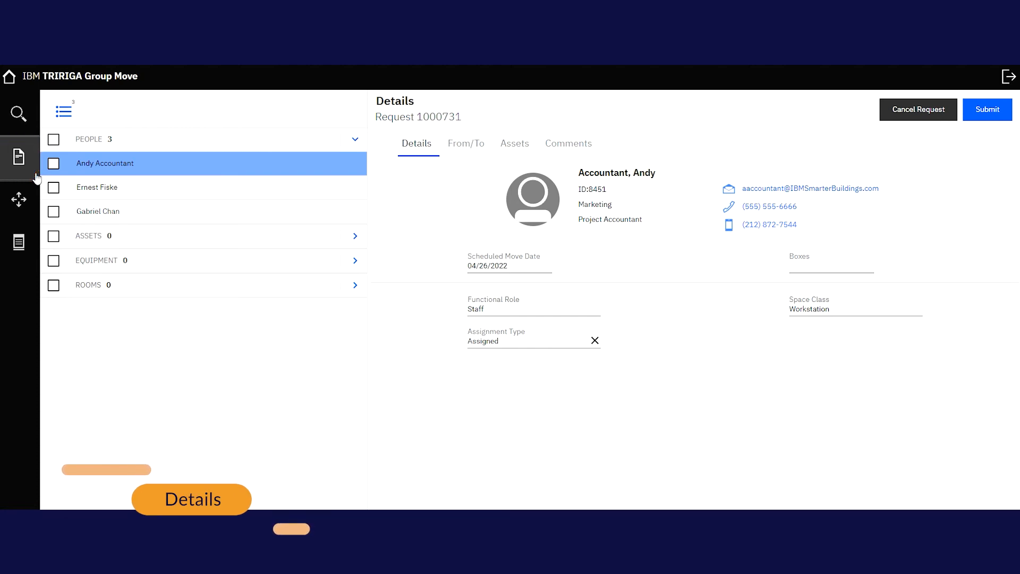
pyautogui.click(98, 210)
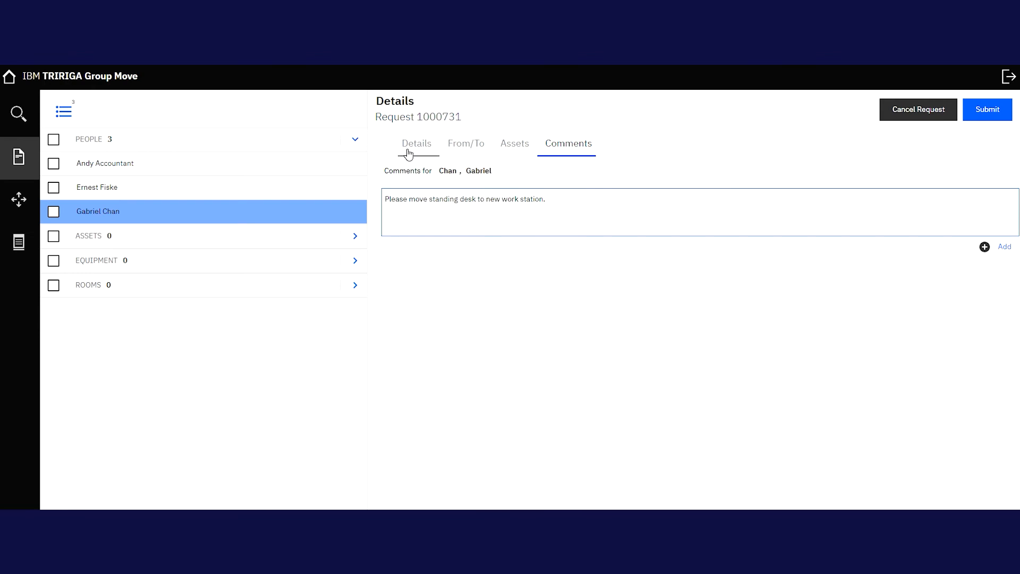
pyautogui.click(417, 144)
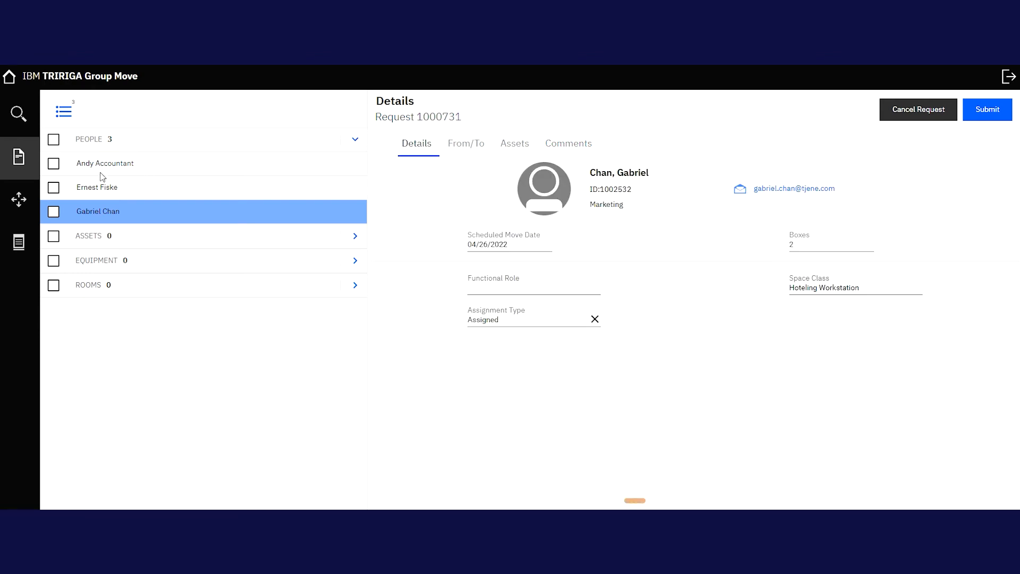
pyautogui.click(19, 199)
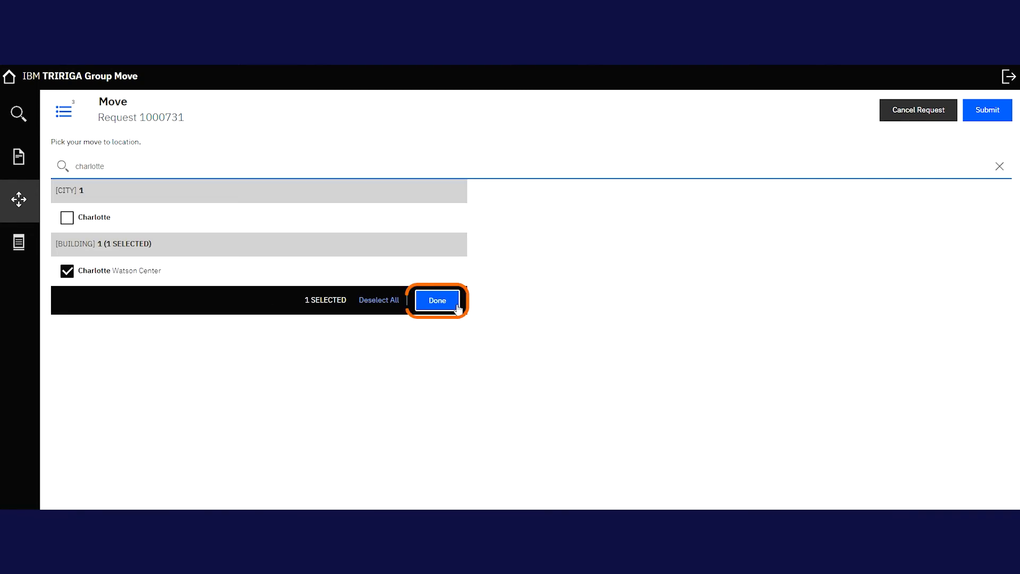
# Confirm Charlotte Watson Center as destination, review both floor plans, and show the request summary
pyautogui.click(436, 299)
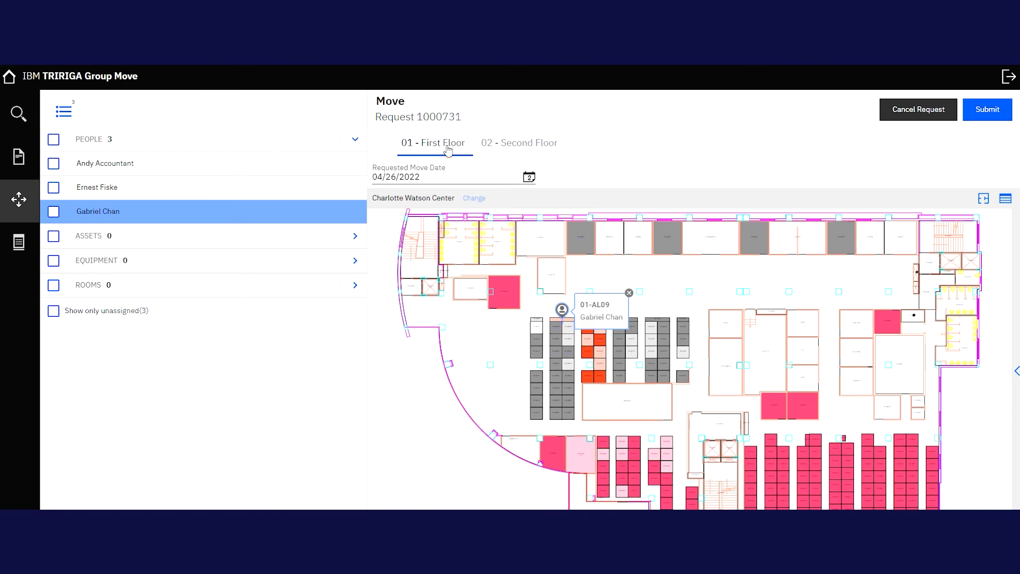
pyautogui.click(518, 142)
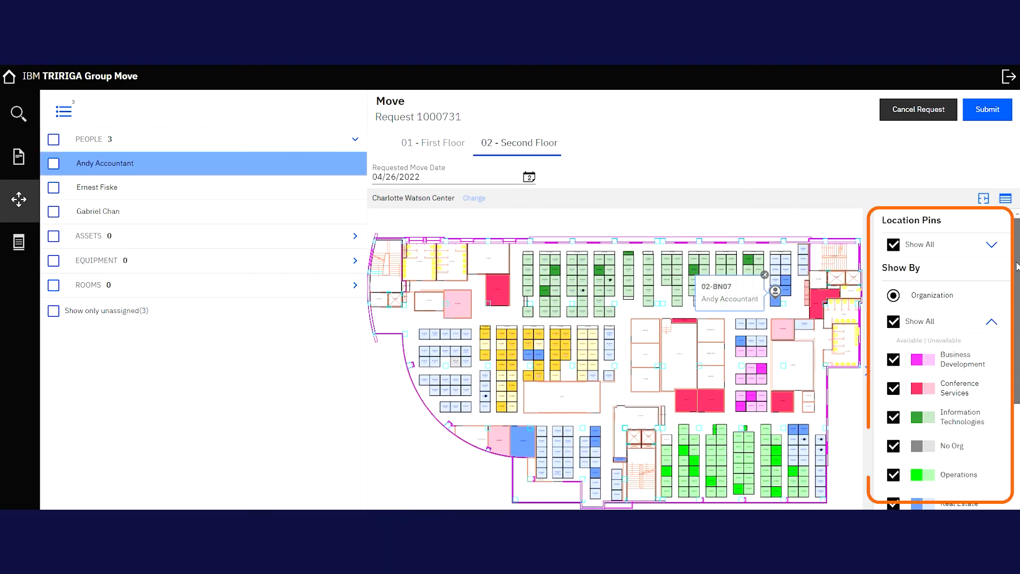
pyautogui.scroll(-3)
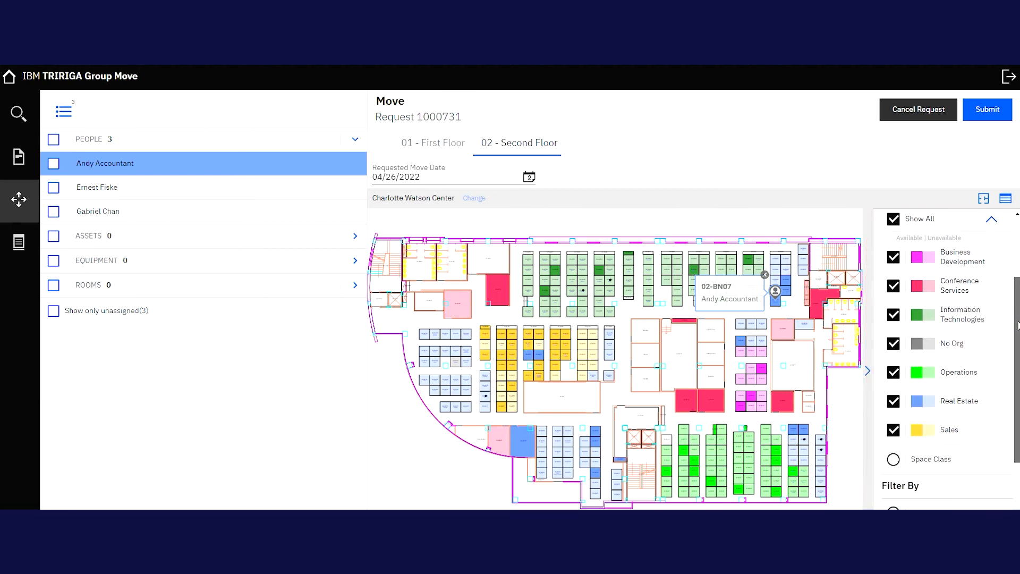
pyautogui.scroll(-3)
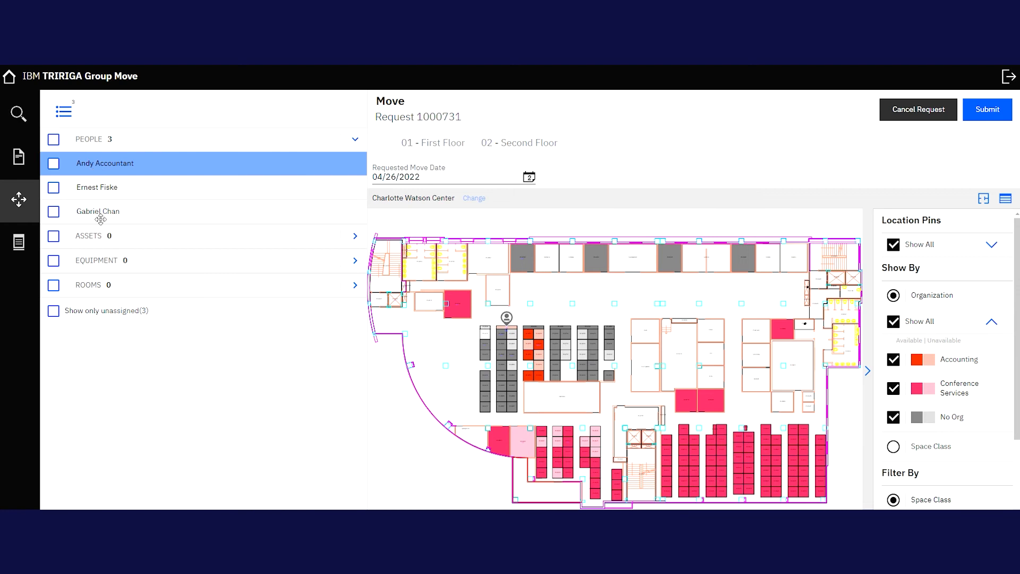
pyautogui.click(532, 340)
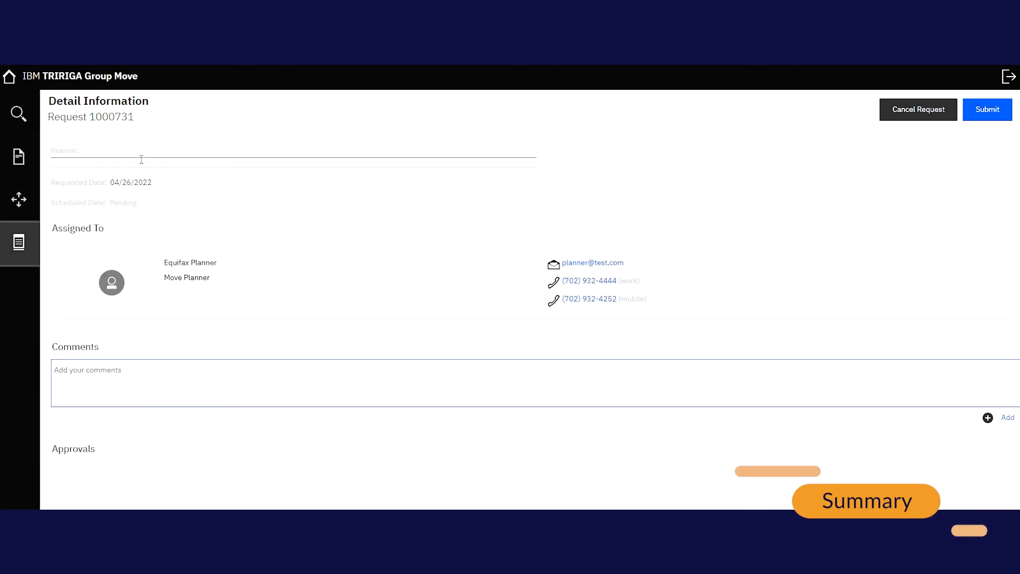
# Submit group move 1000731 with reason Department Change, listed as Review In Progress
pyautogui.click(293, 157)
pyautogui.write('Department Change')
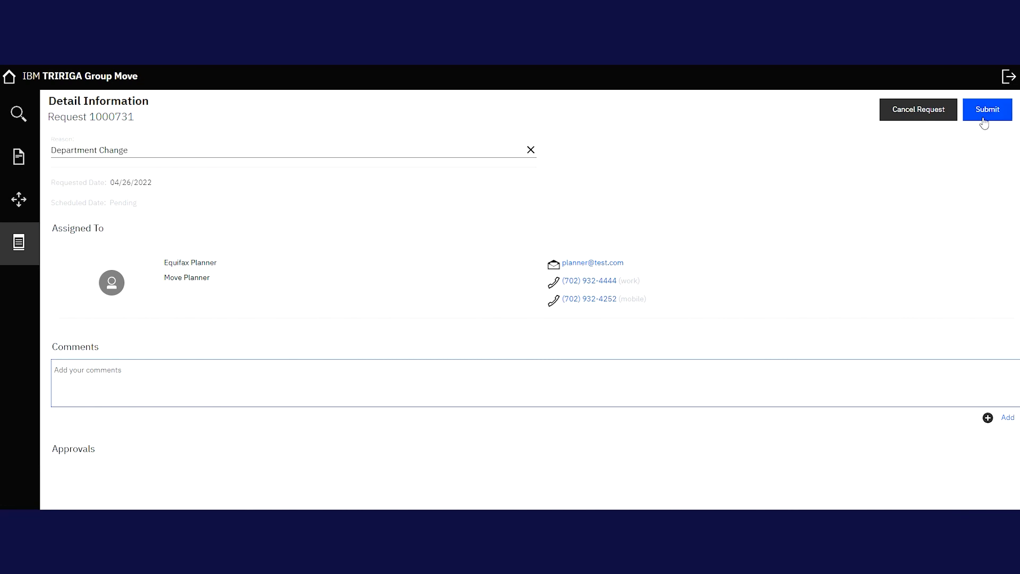
pyautogui.click(987, 109)
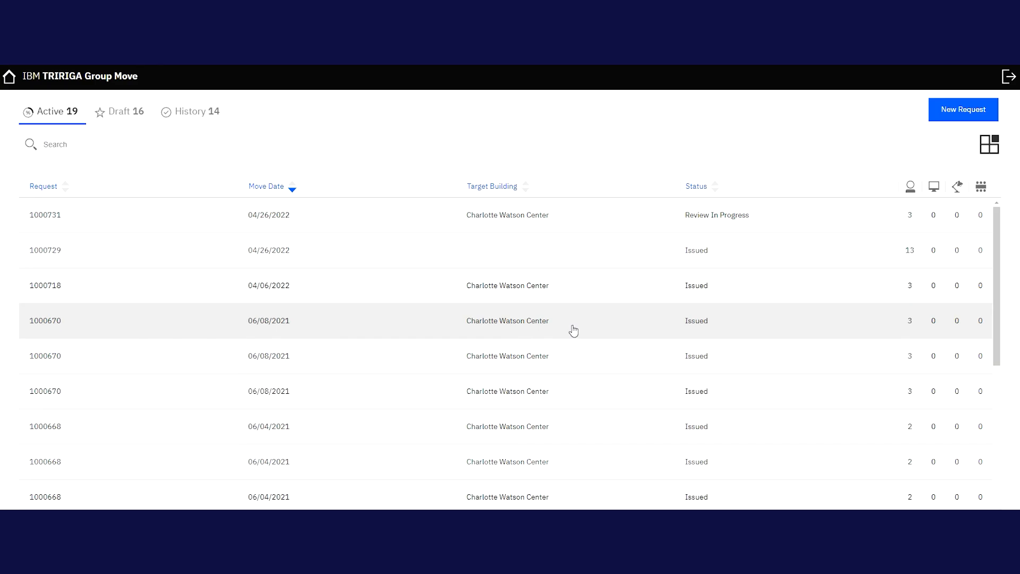